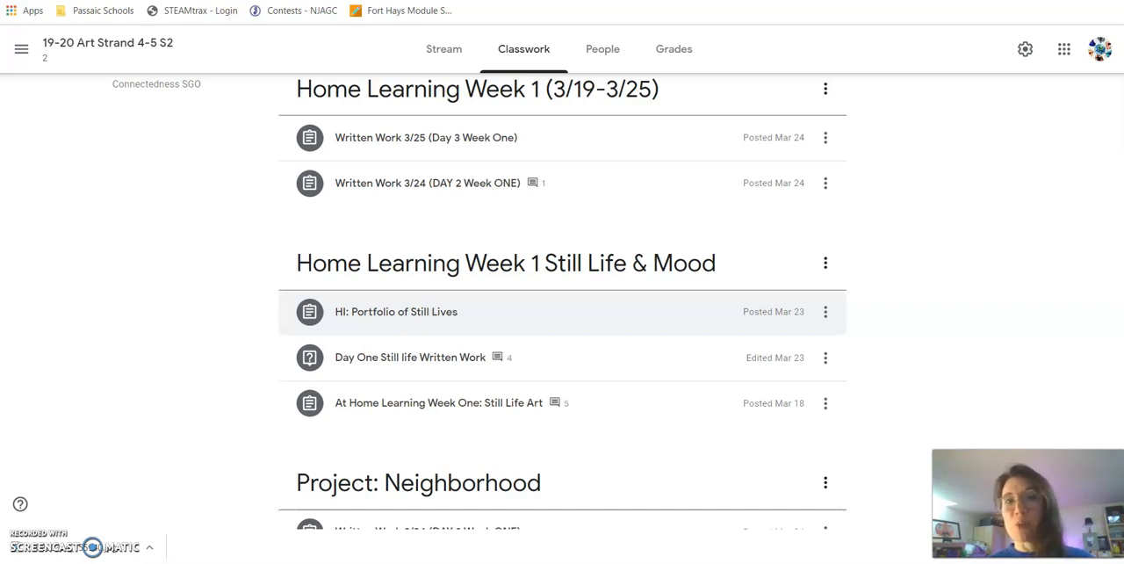
mouse_move(260, 99)
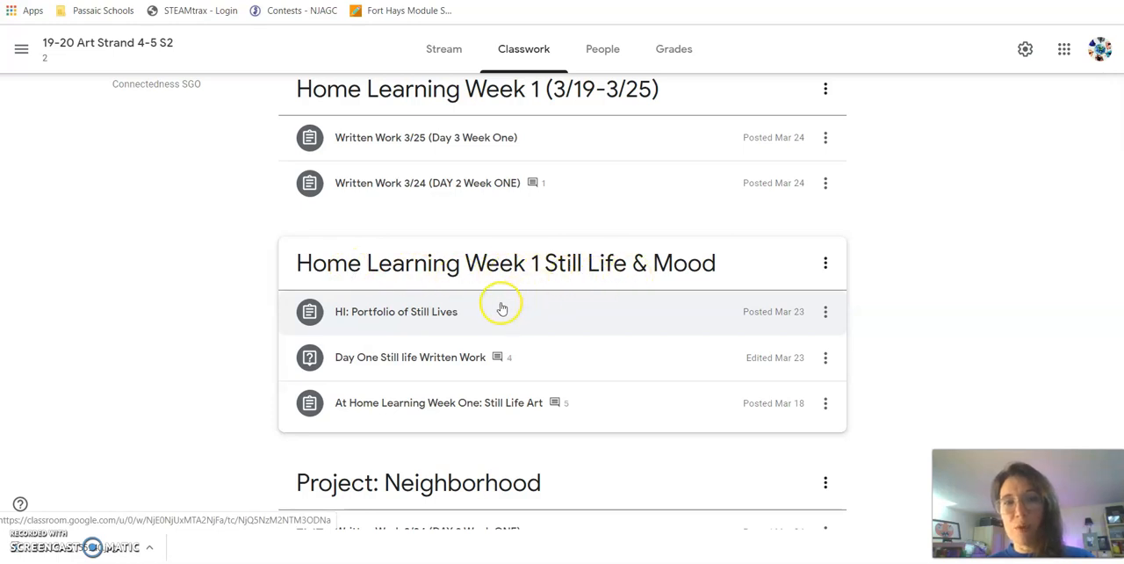
mouse_move(414, 323)
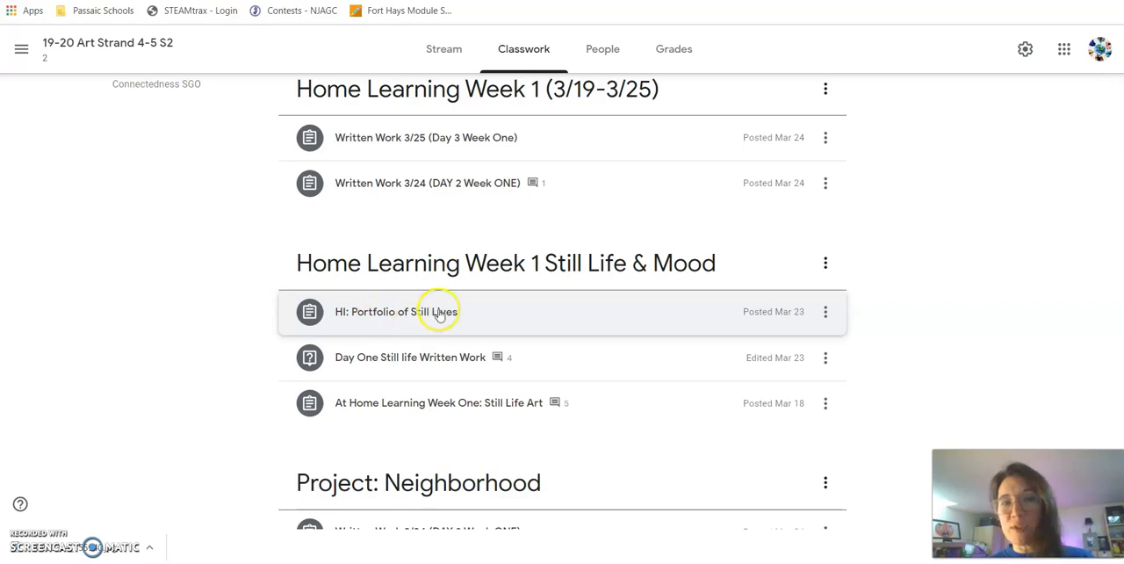
Expand the 'HI: Portfolio of Still Lives' assignment to show its instructions and attached Drive folder
left_click(397, 311)
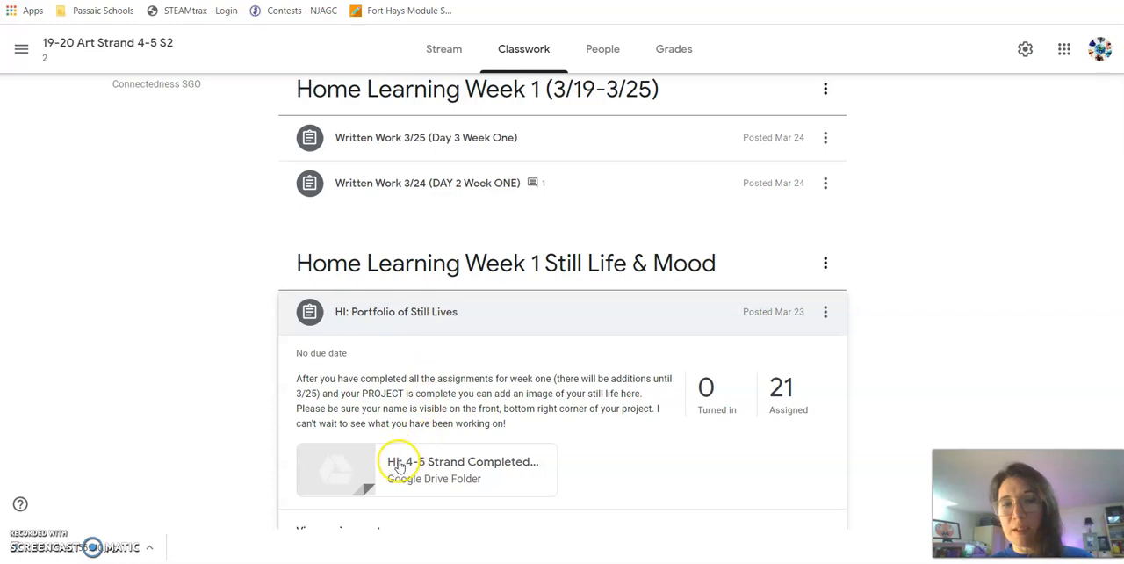
Open the attached 'HI: 4-5 Strand Completed Still Life' Drive folder from the assignment
left_click(425, 469)
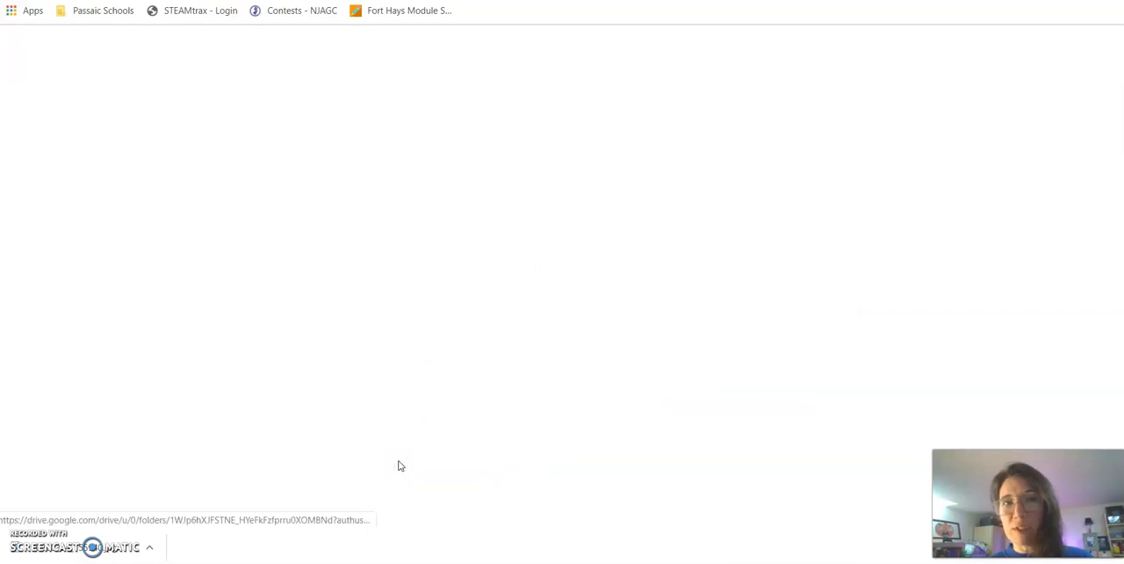
mouse_move(369, 345)
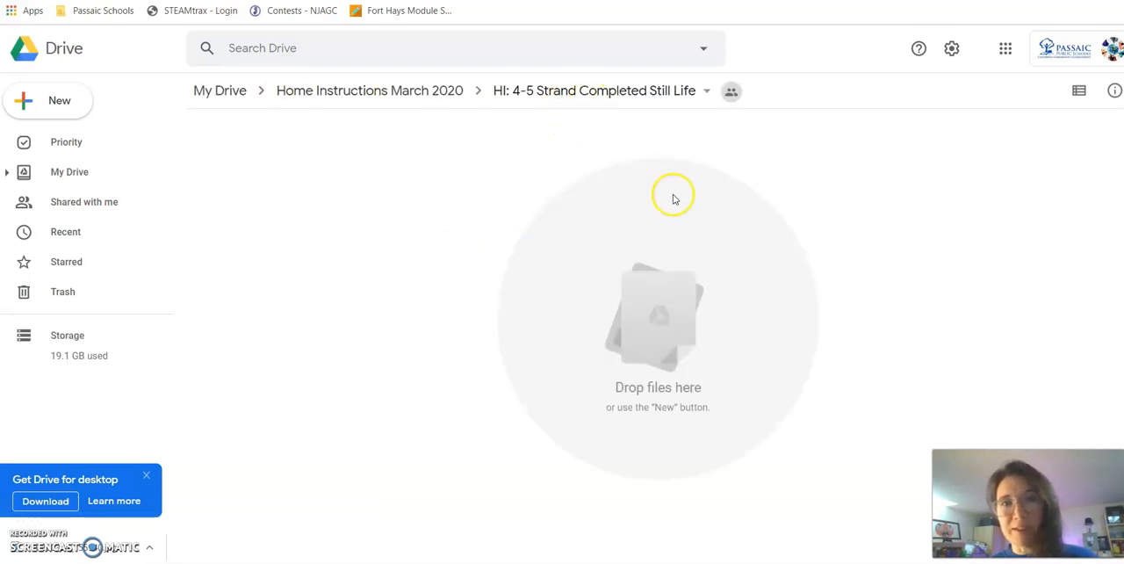
mouse_move(829, 345)
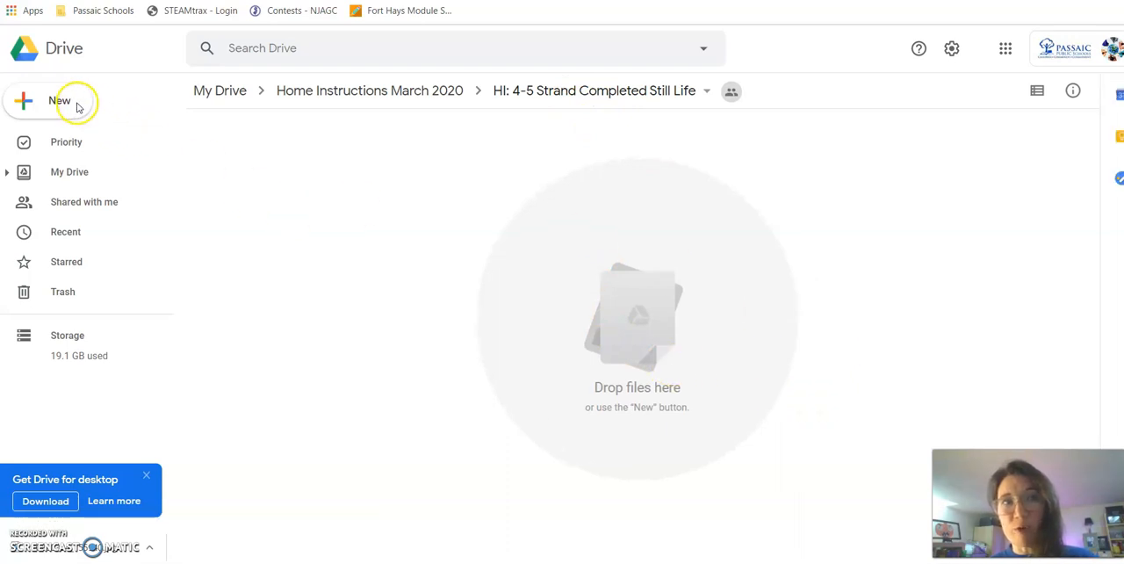
mouse_move(506, 320)
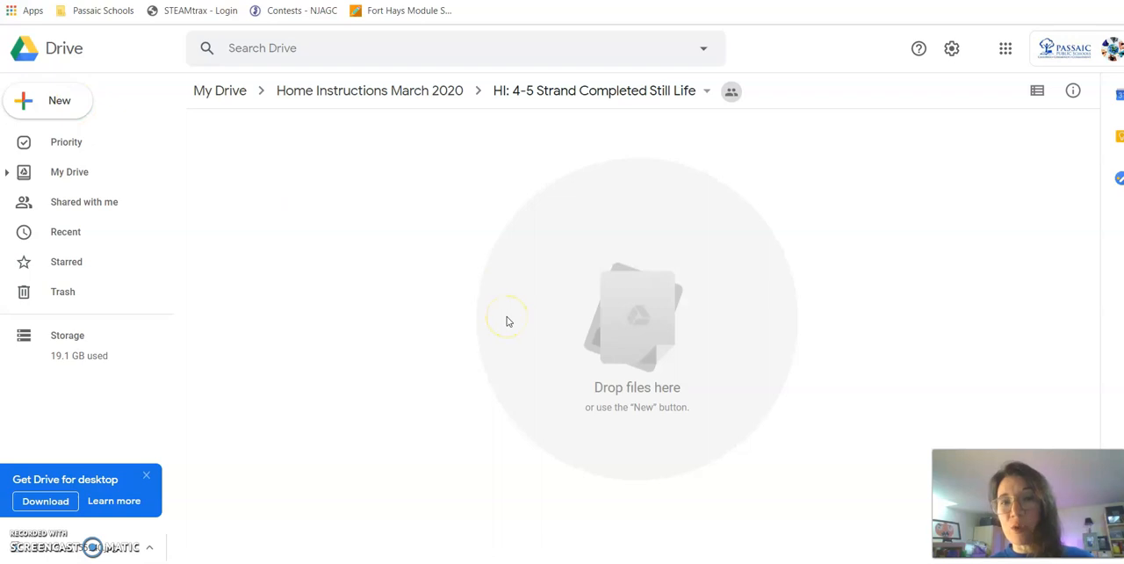